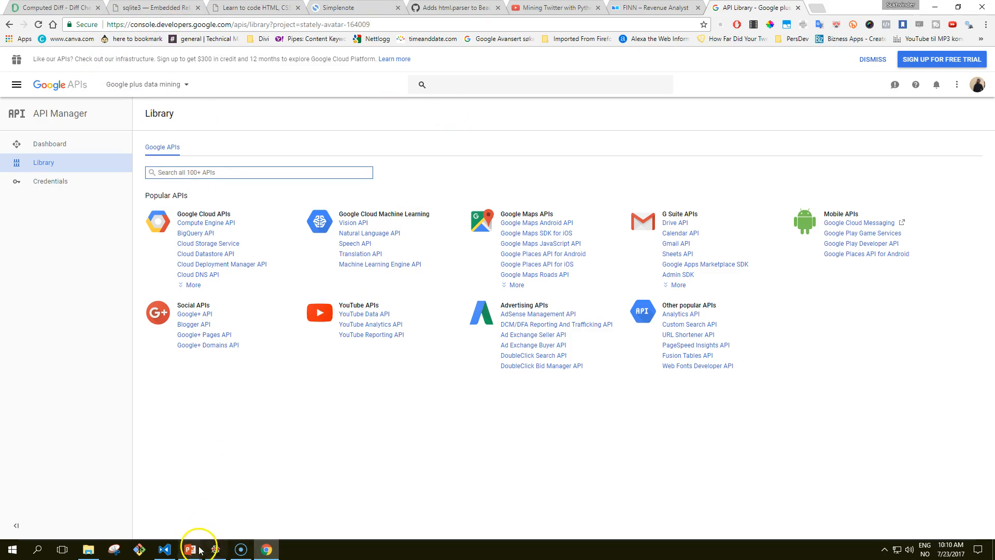
{"action": "mouse_move", "coordinate": [146, 25]}
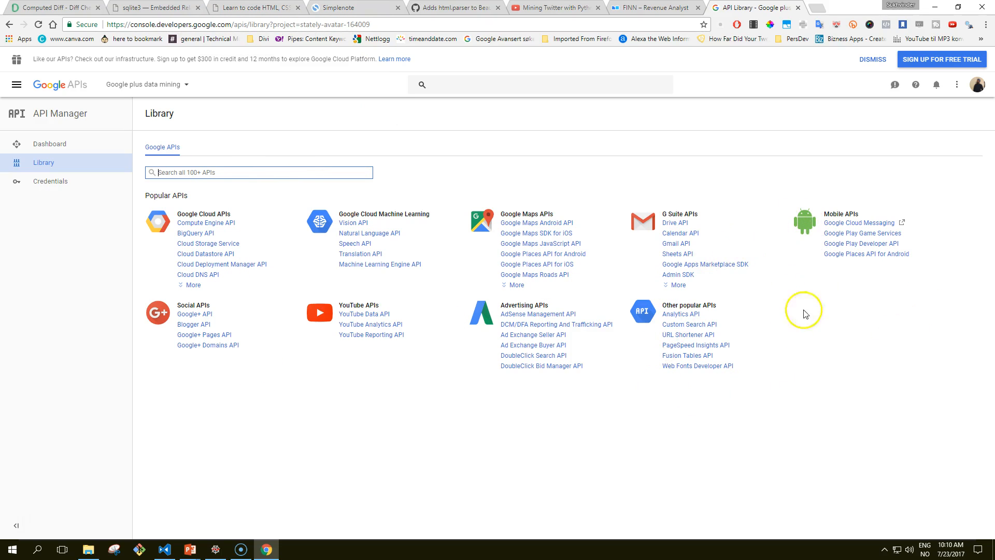
{"action": "mouse_move", "coordinate": [846, 319]}
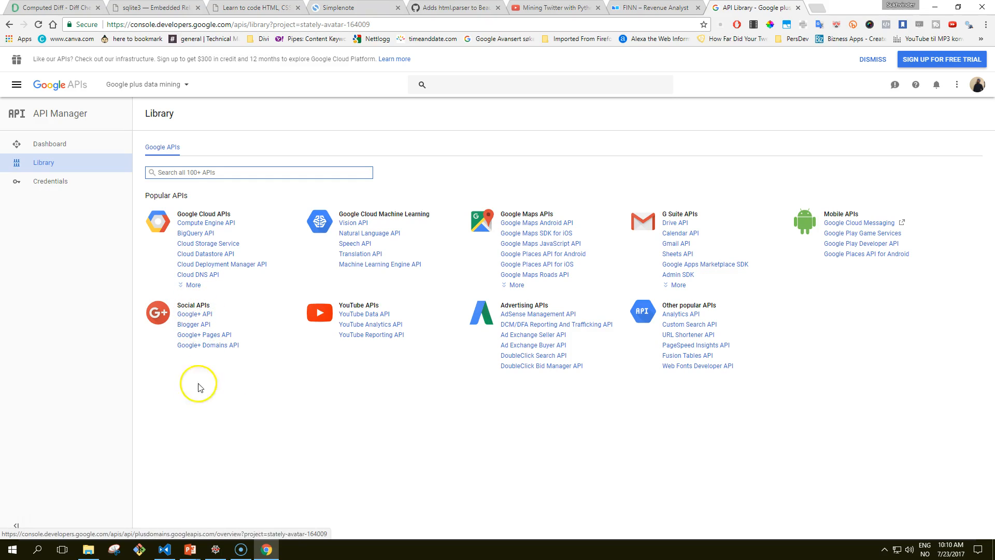
{"action": "mouse_move", "coordinate": [307, 378]}
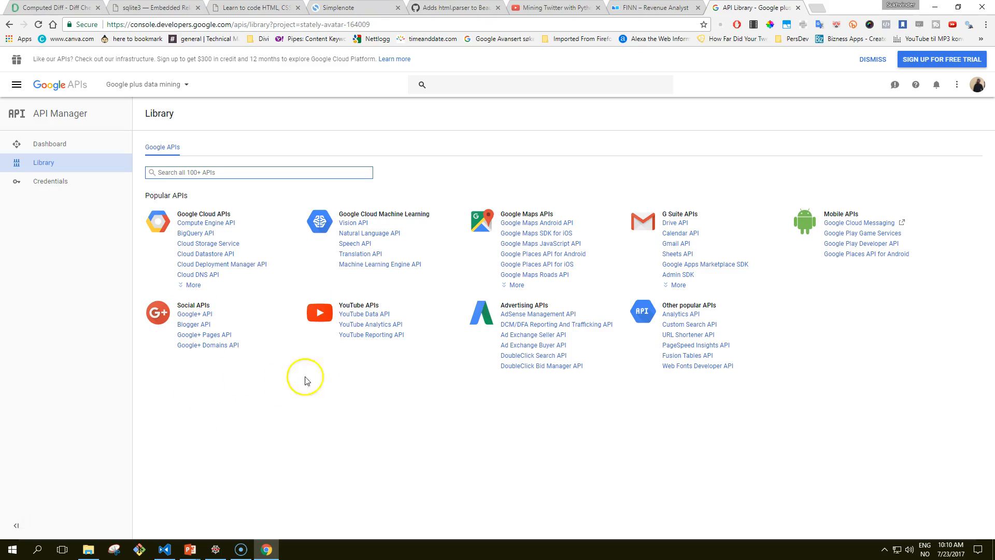
{"action": "mouse_move", "coordinate": [261, 376]}
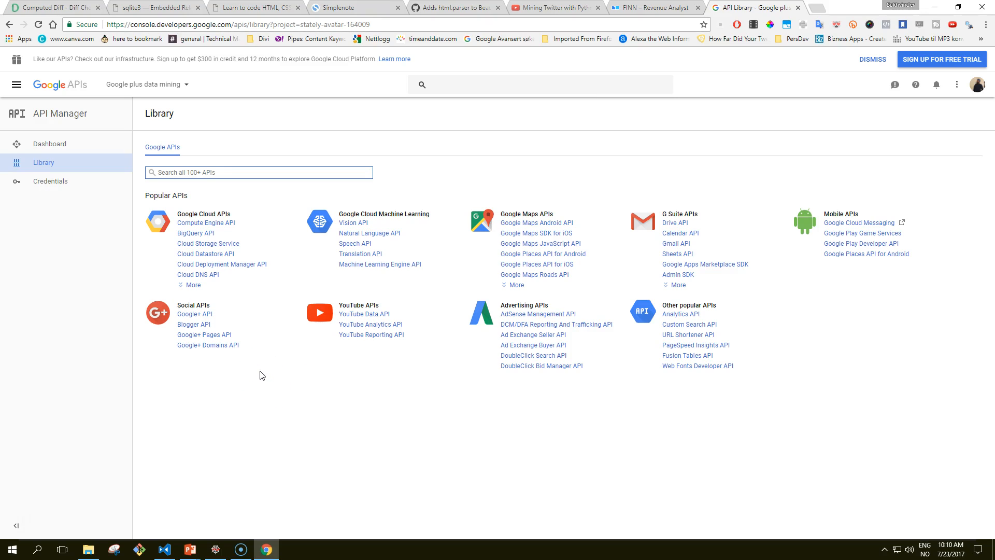
Step: Enter a freegeoip.net/json lookup for IP 50.78.253... in a new tab's address bar
{"action": "left_click", "coordinate": [258, 172]}
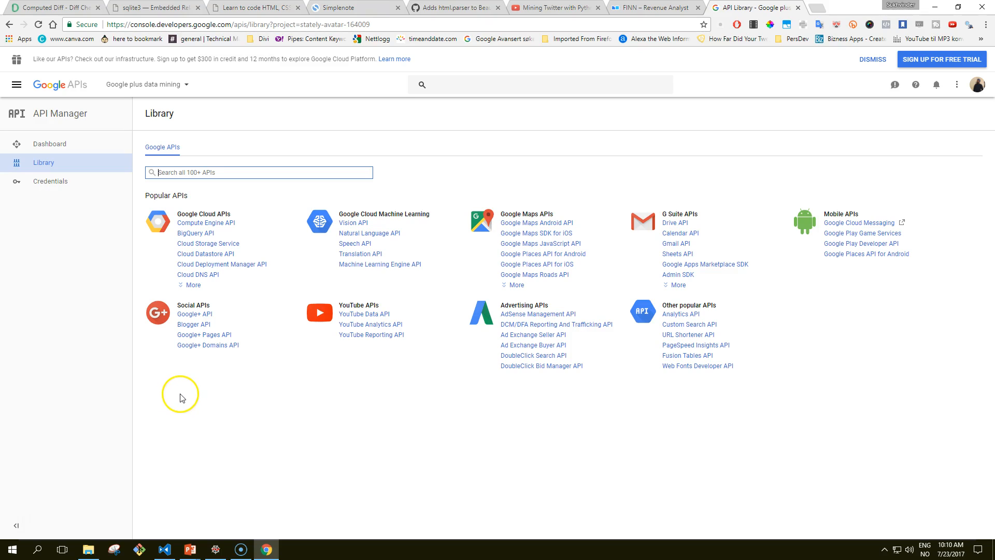
{"action": "mouse_move", "coordinate": [216, 549]}
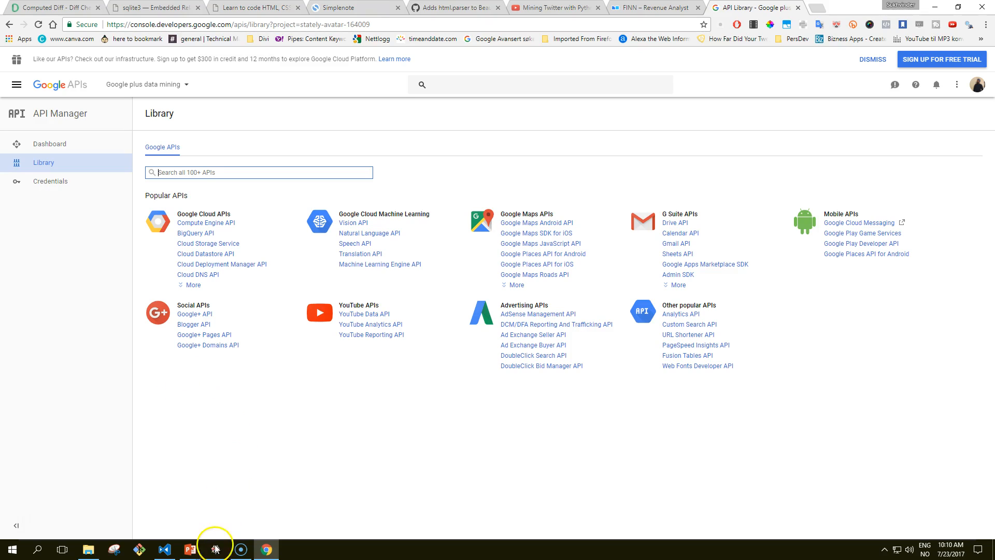
{"action": "mouse_move", "coordinate": [187, 549]}
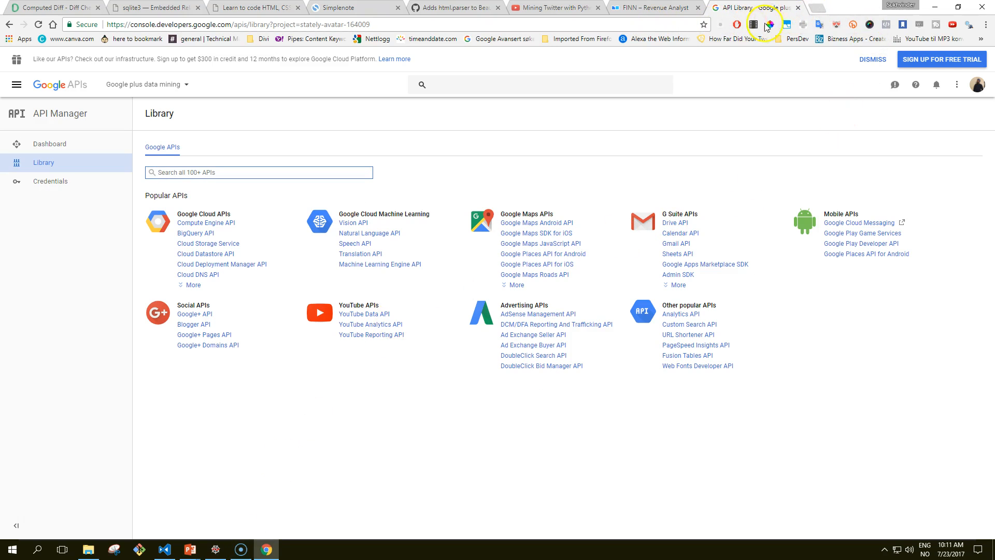
{"action": "left_click", "coordinate": [811, 8]}
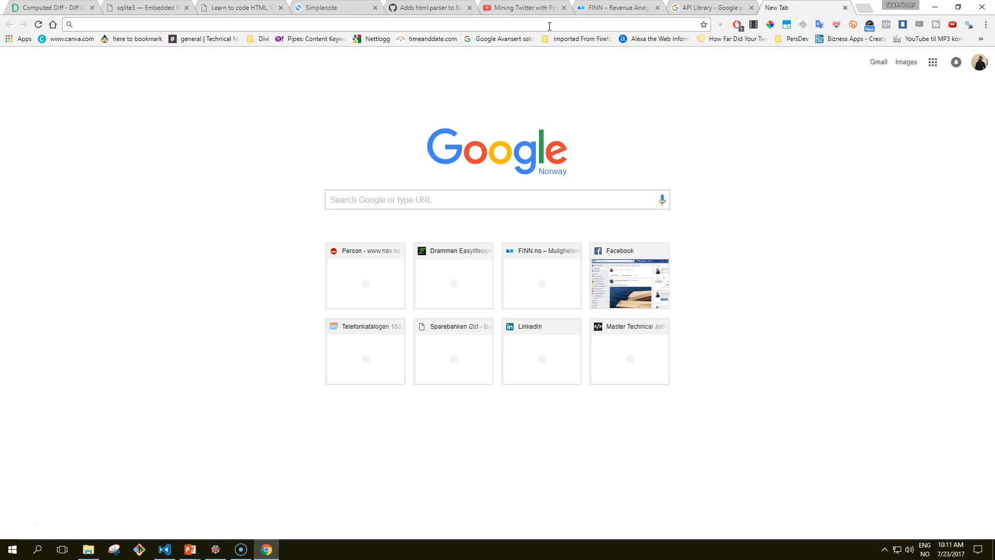
{"action": "type", "text": "linkedin.com"}
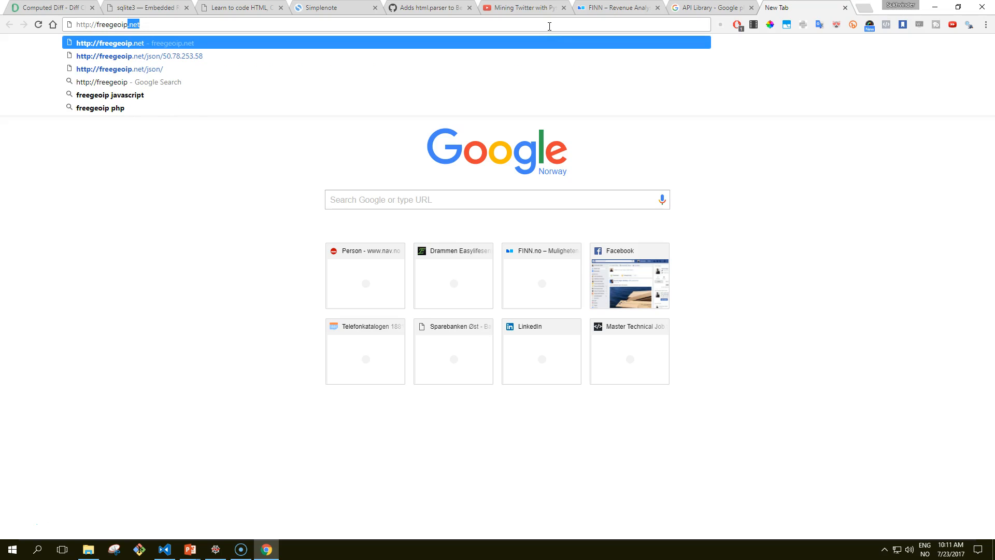
{"action": "type", "text": "/json/"}
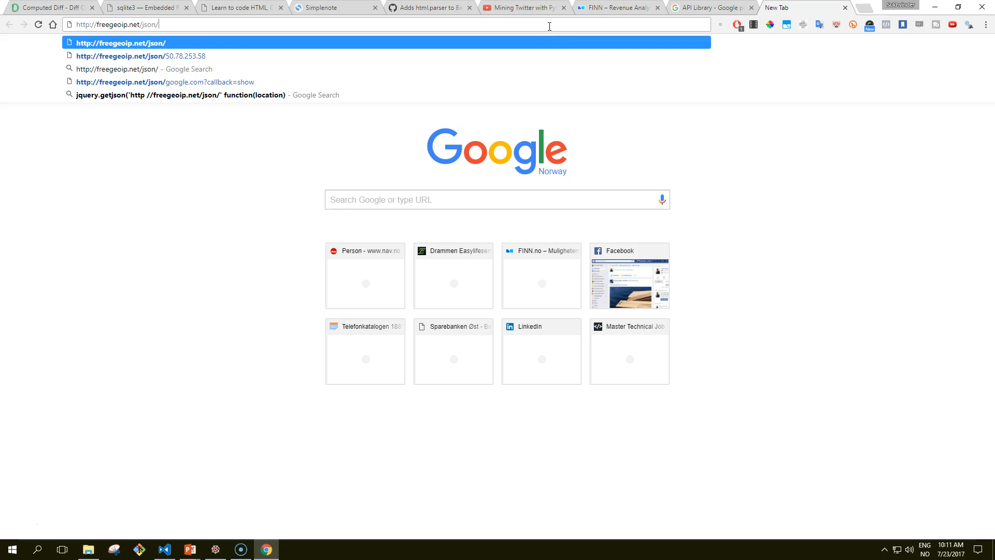
{"action": "type", "text": "50."}
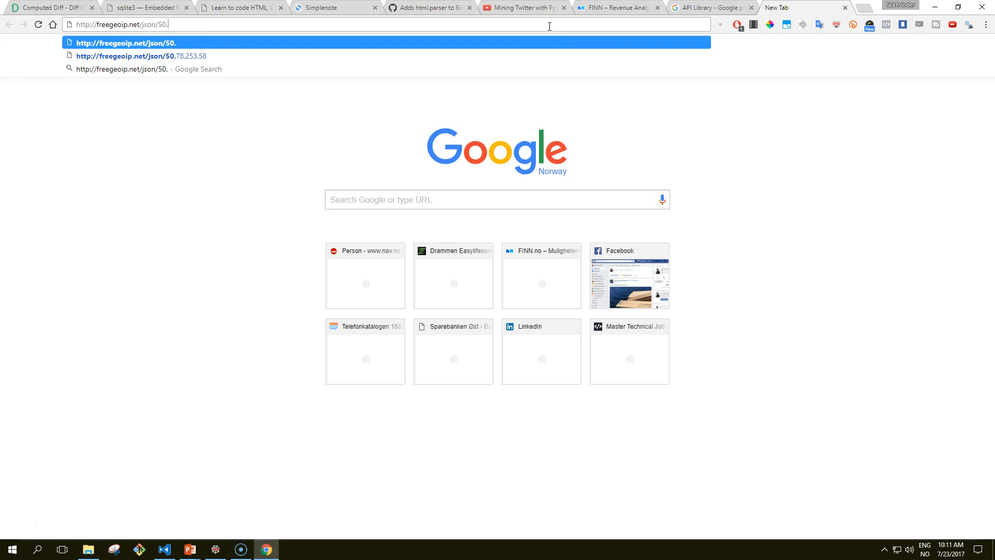
{"action": "type", "text": "78.253"}
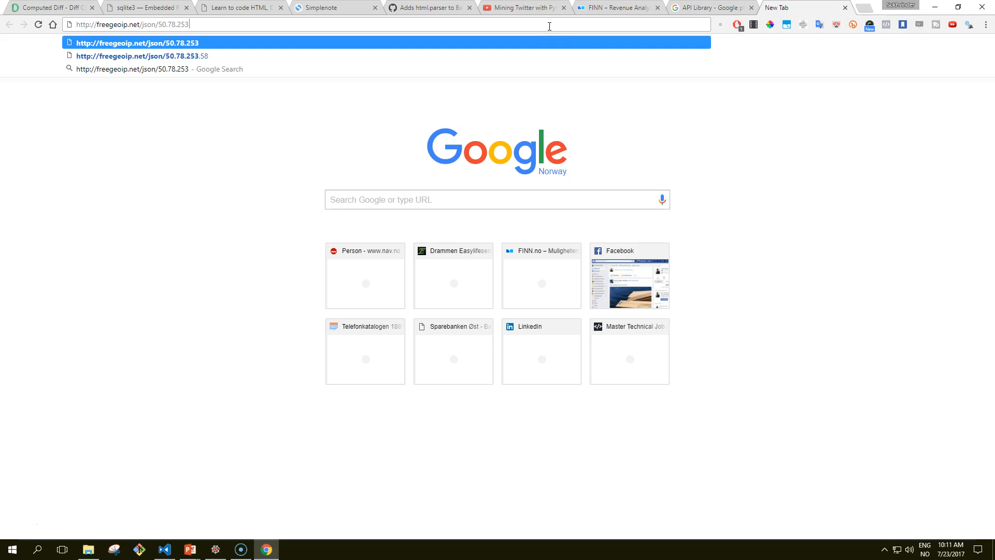